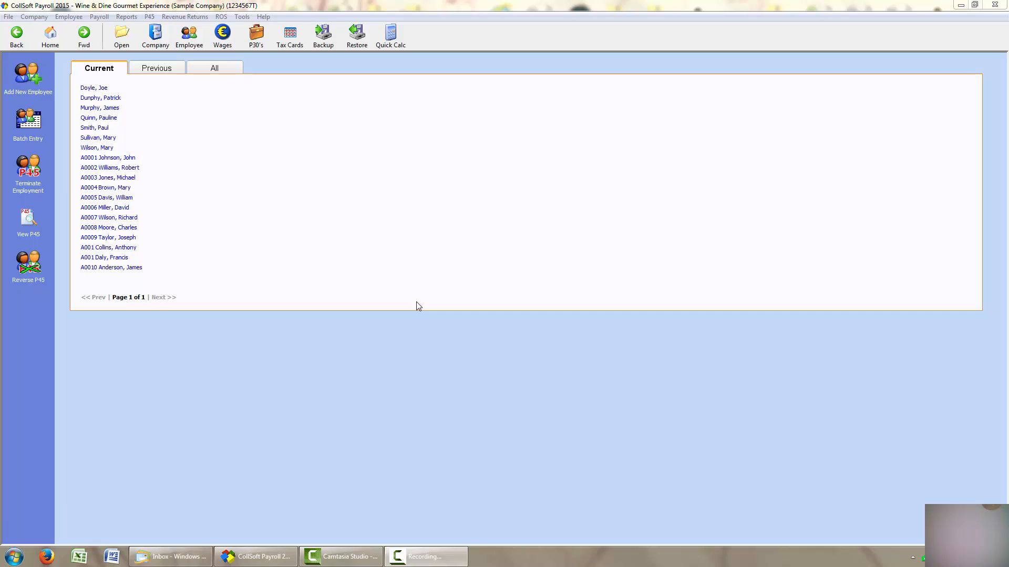
pyautogui.moveTo(429, 303)
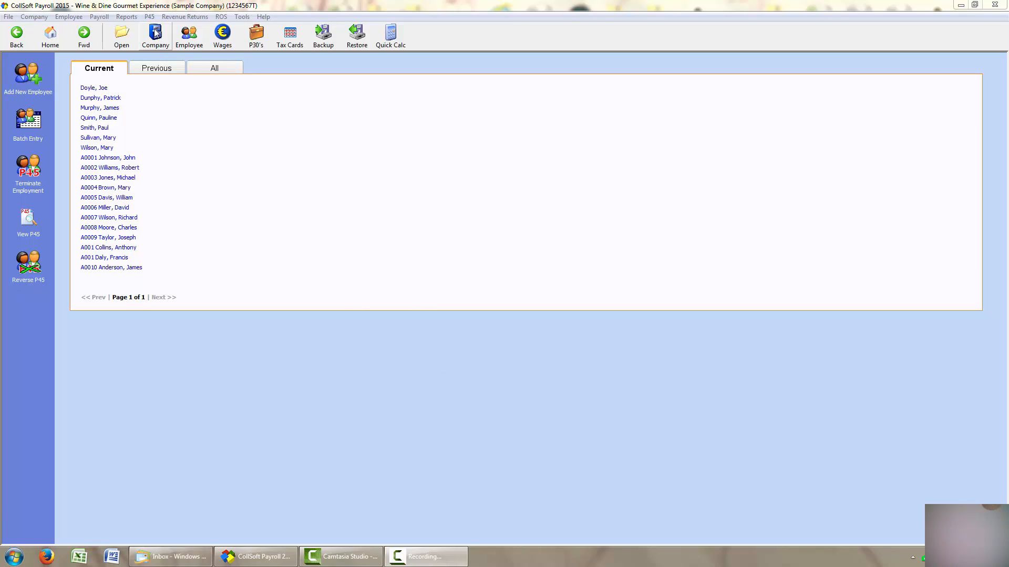
# Open the Company Details for Wine & Dine Gourmet Experience from the toolbar.
pyautogui.click(154, 35)
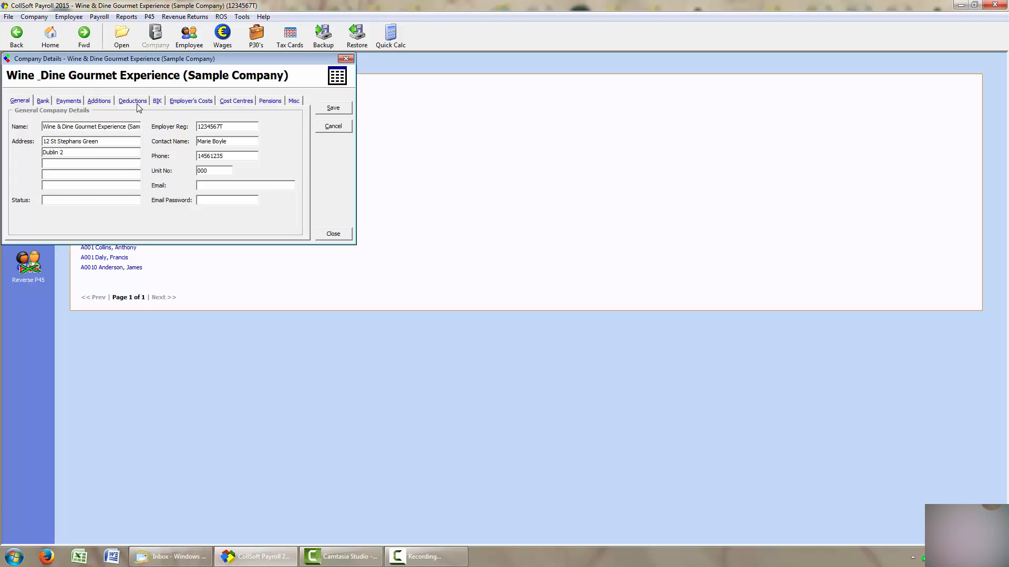
# On the Deductions tab, rename Deduction 1 to 'S & S club'.
pyautogui.click(132, 100)
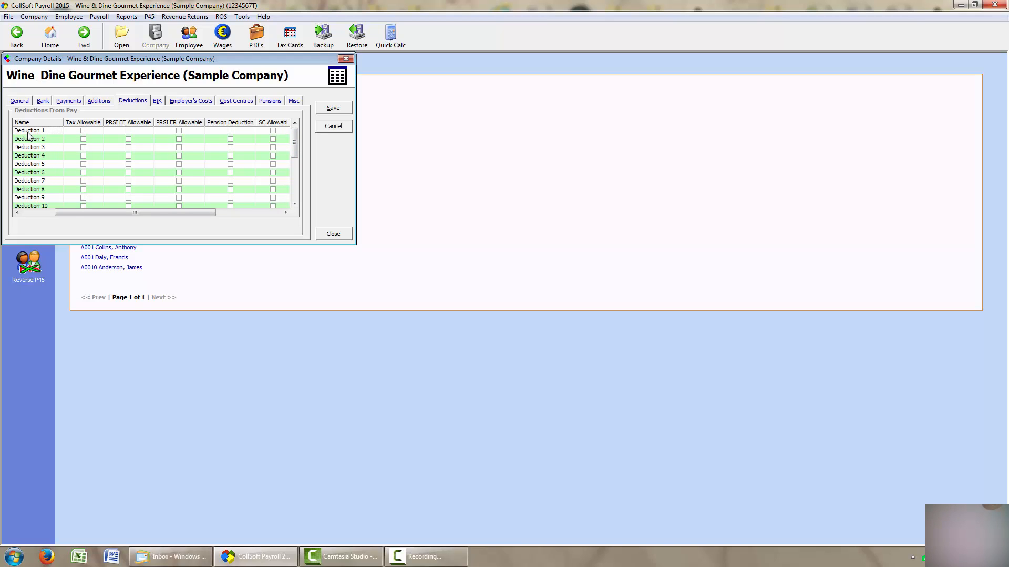
pyautogui.write('S & Sclub')
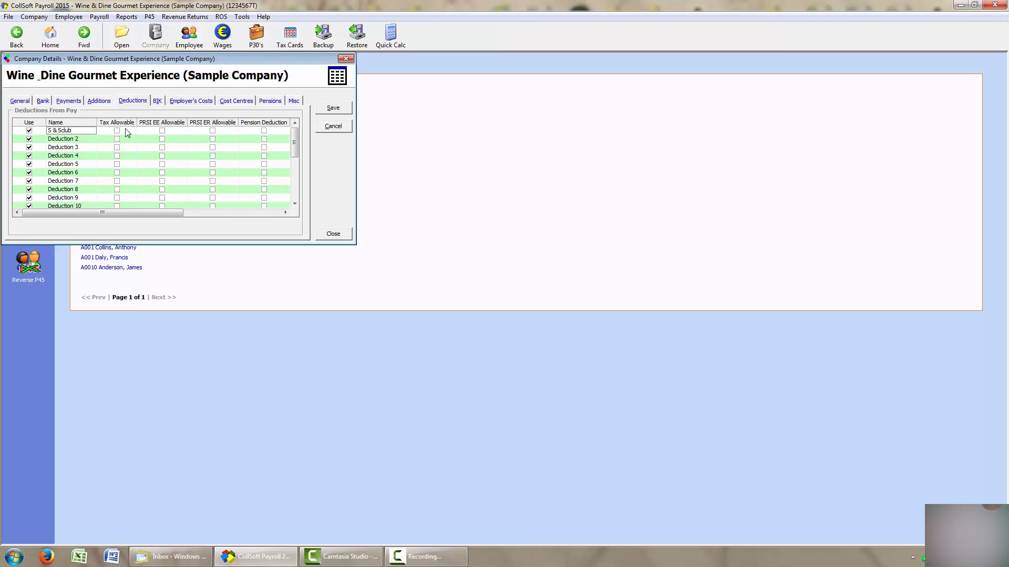
pyautogui.moveTo(172, 134)
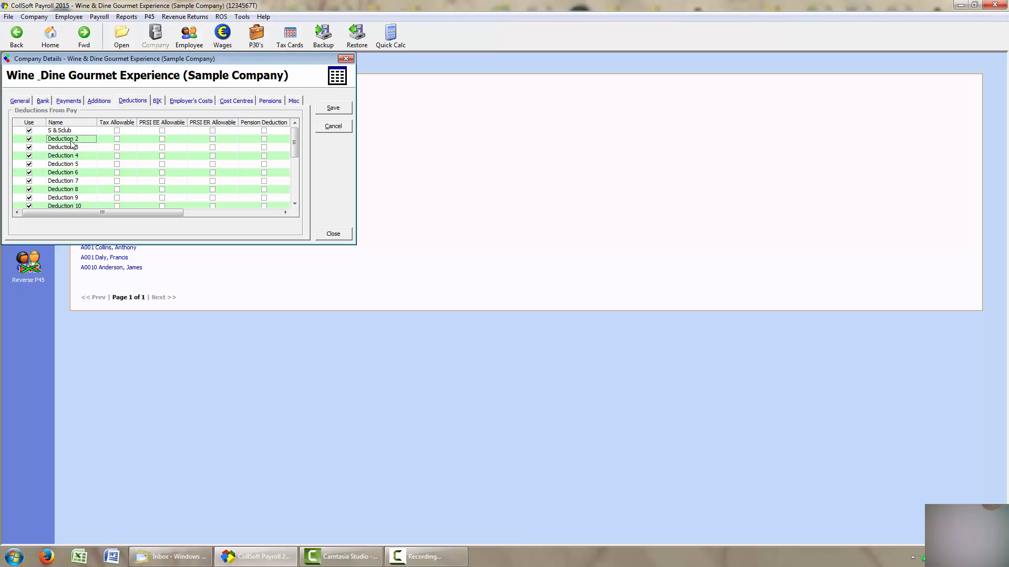
# Type 'Union dues' as the name of Deduction 2.
pyautogui.write('U')
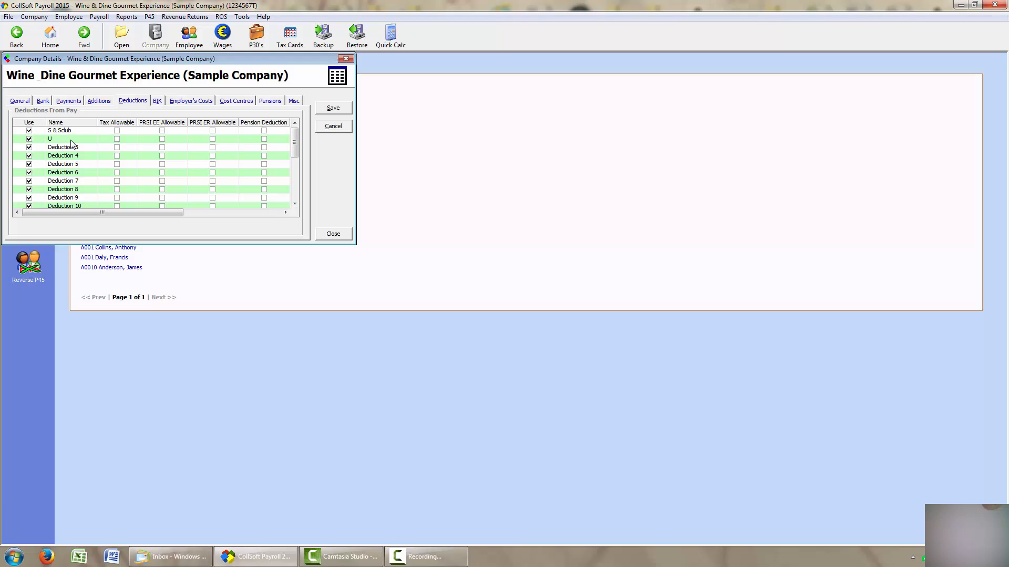
pyautogui.write('Union de')
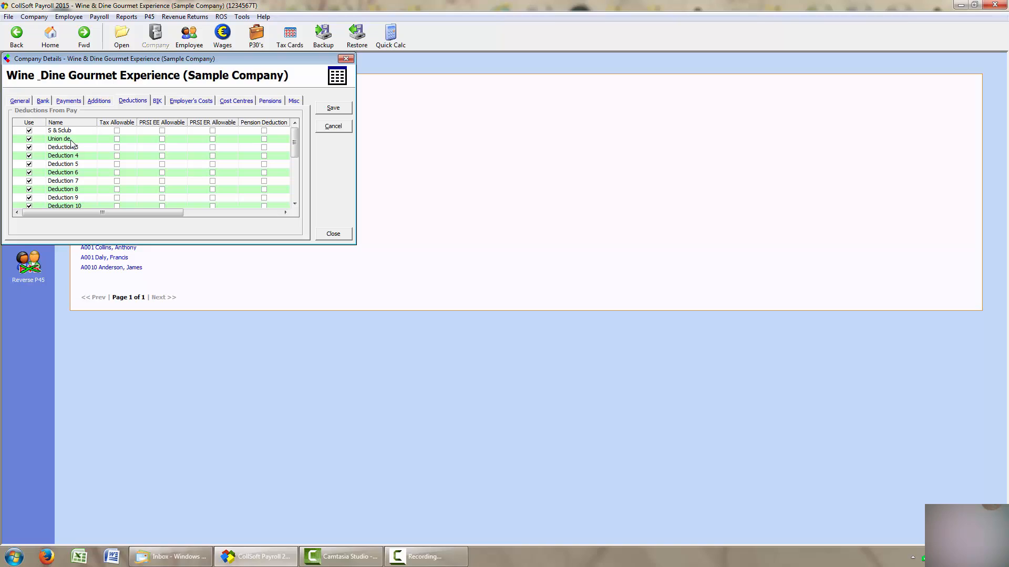
pyautogui.write('ues')
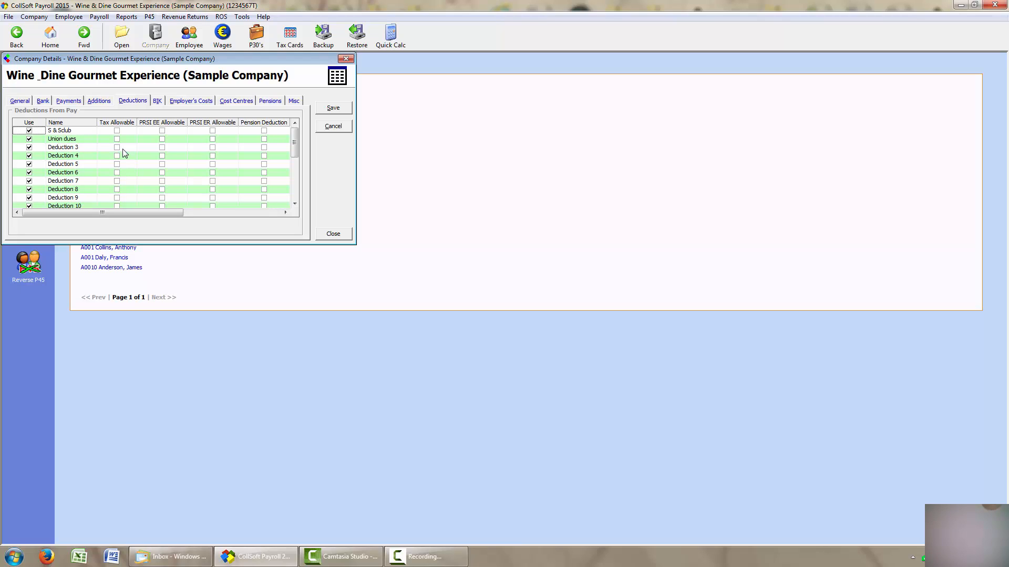
pyautogui.moveTo(121, 147)
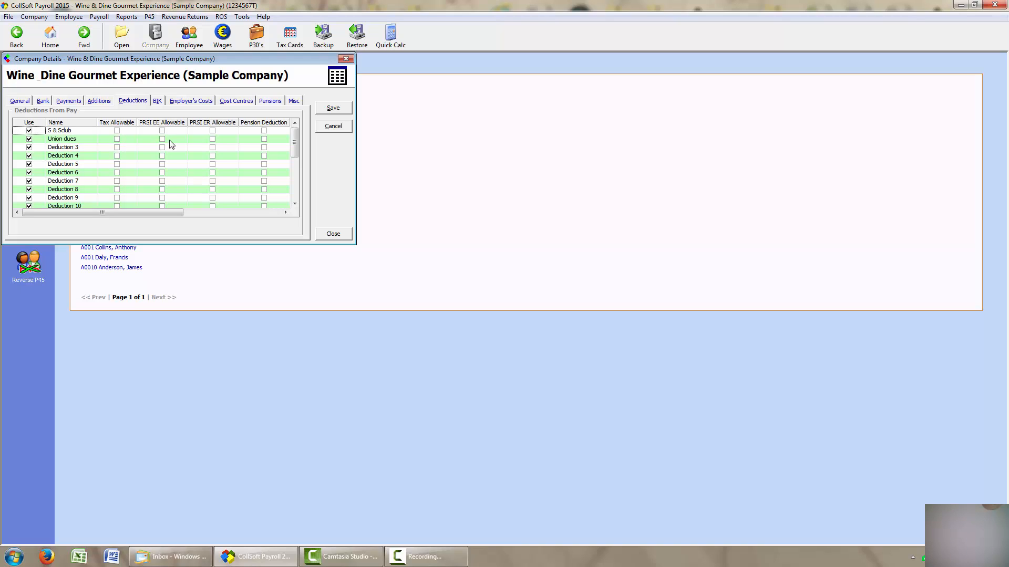
pyautogui.moveTo(229, 149)
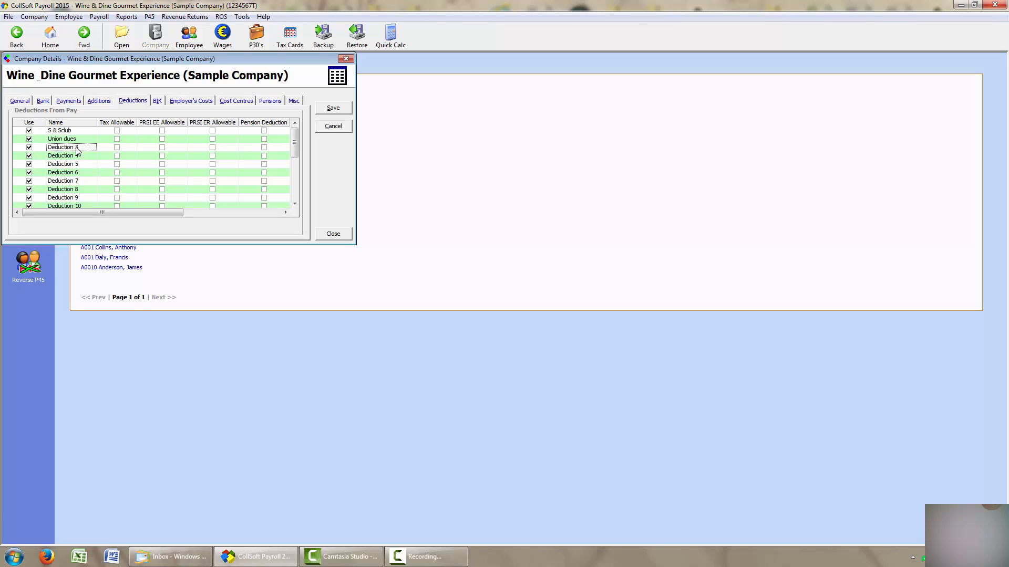
# Name Deduction 3 'Cycle to work' and tick Tax, PRSI EE and PRSI ER allowable.
pyautogui.write('Cy')
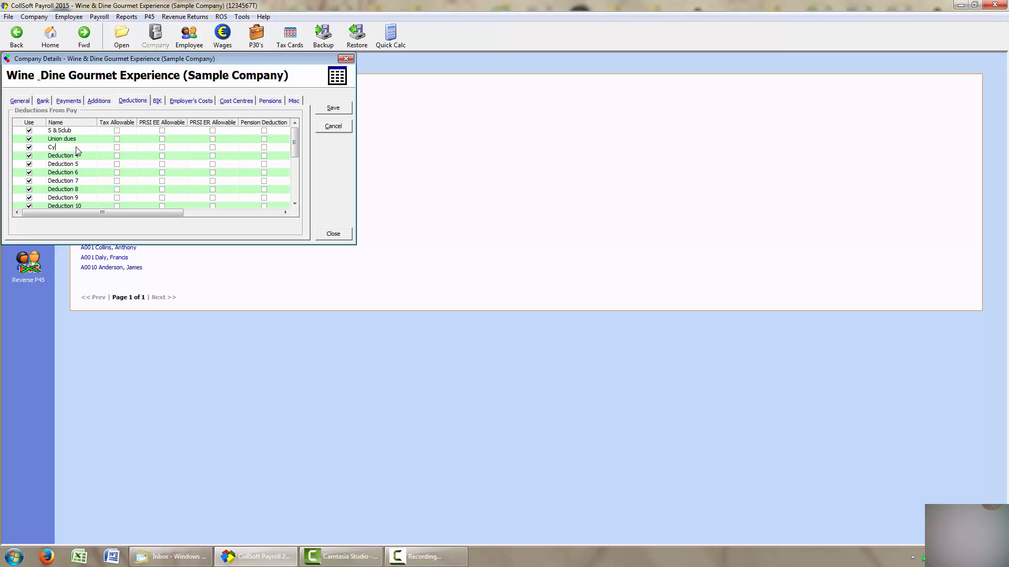
pyautogui.write('cle to work')
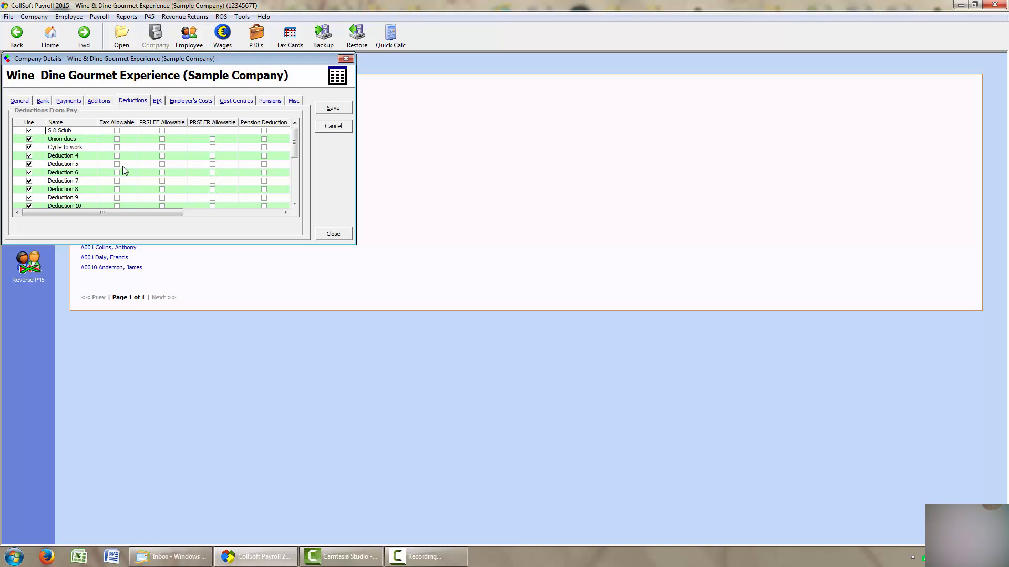
pyautogui.moveTo(94, 160)
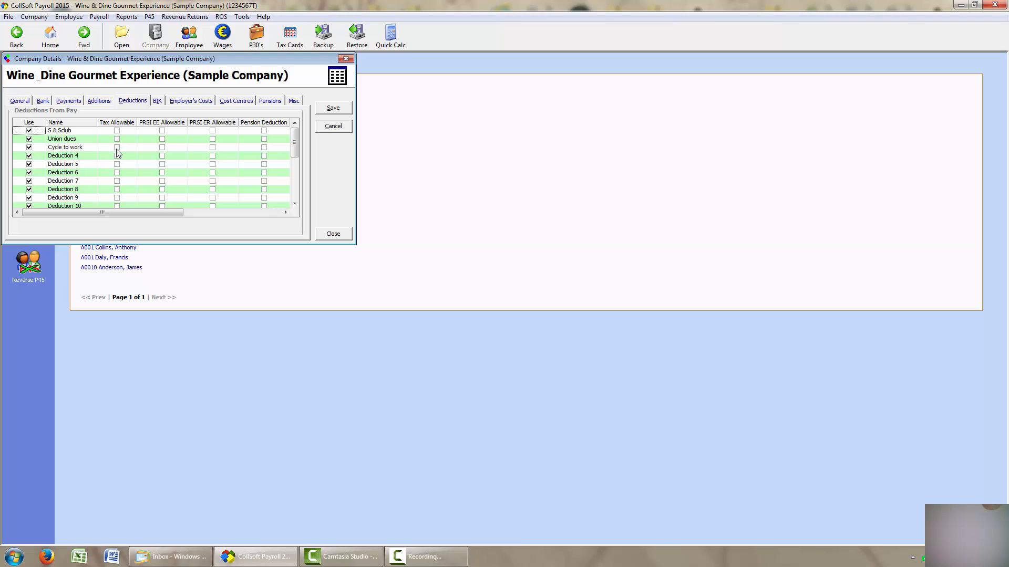
pyautogui.click(116, 147)
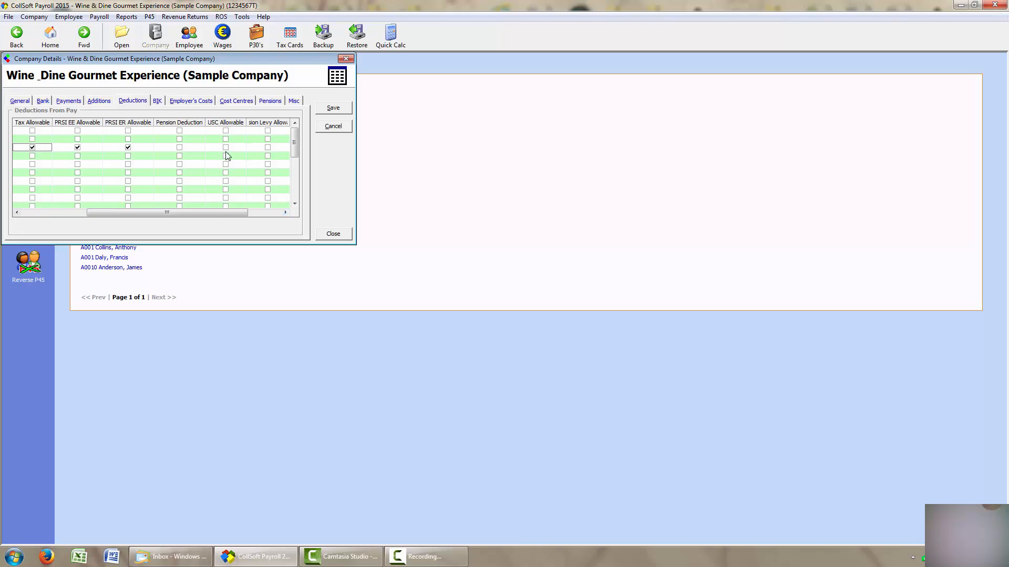
pyautogui.hscroll(3)
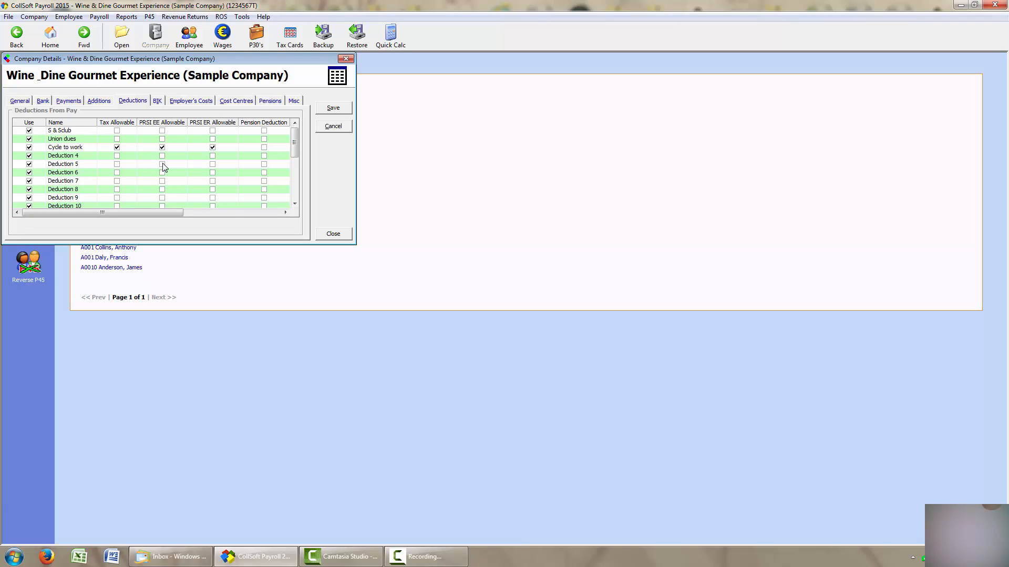
pyautogui.moveTo(69, 158)
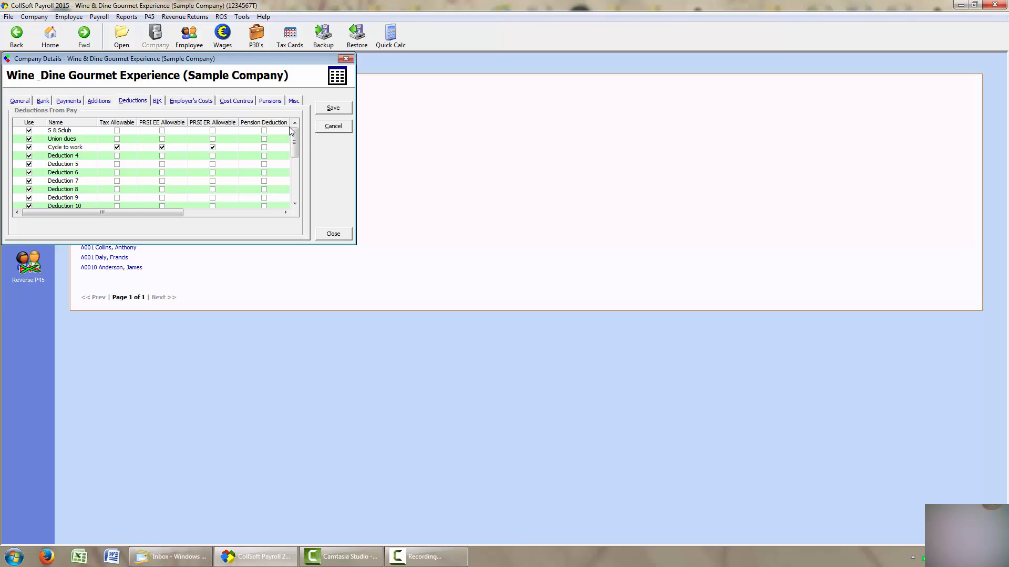
# Show the Pensions tab listing the ACME Pensions and ACME PRSA providers.
pyautogui.click(269, 100)
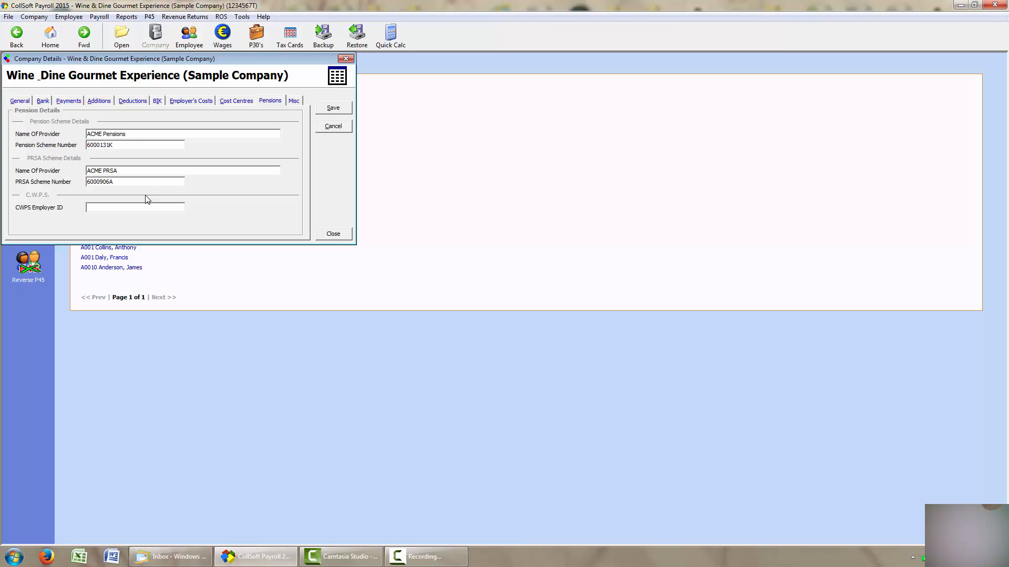
pyautogui.moveTo(161, 195)
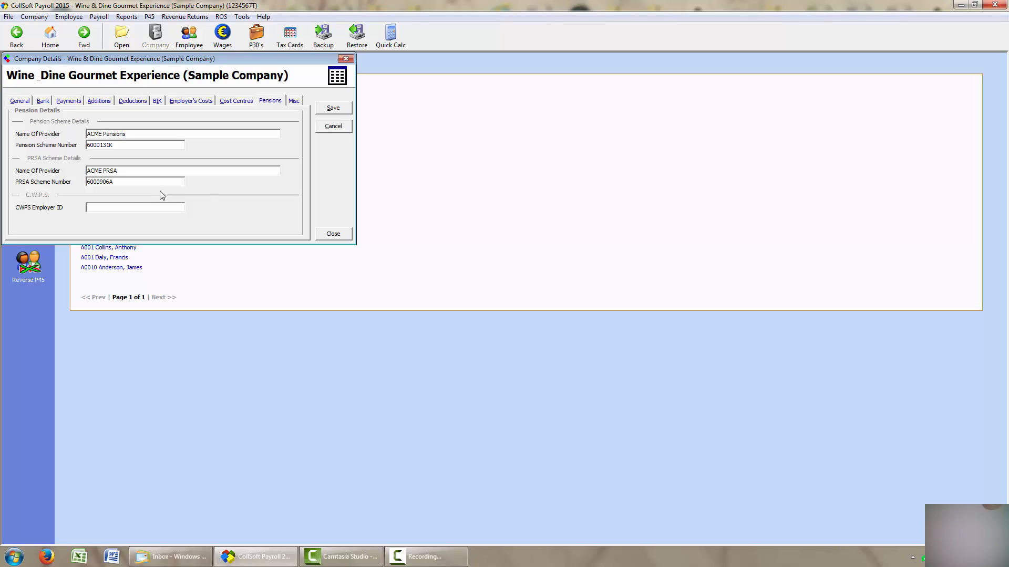